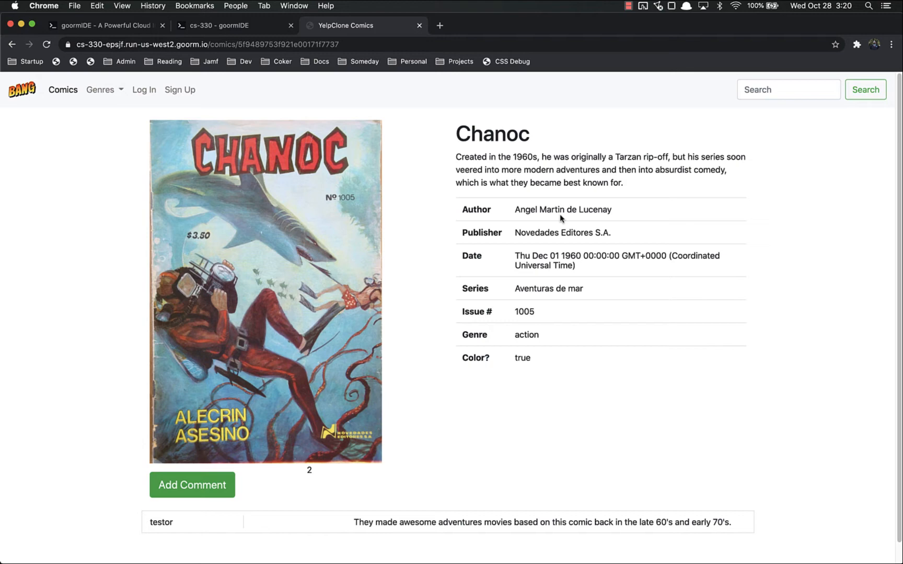
mouse_move(567, 409)
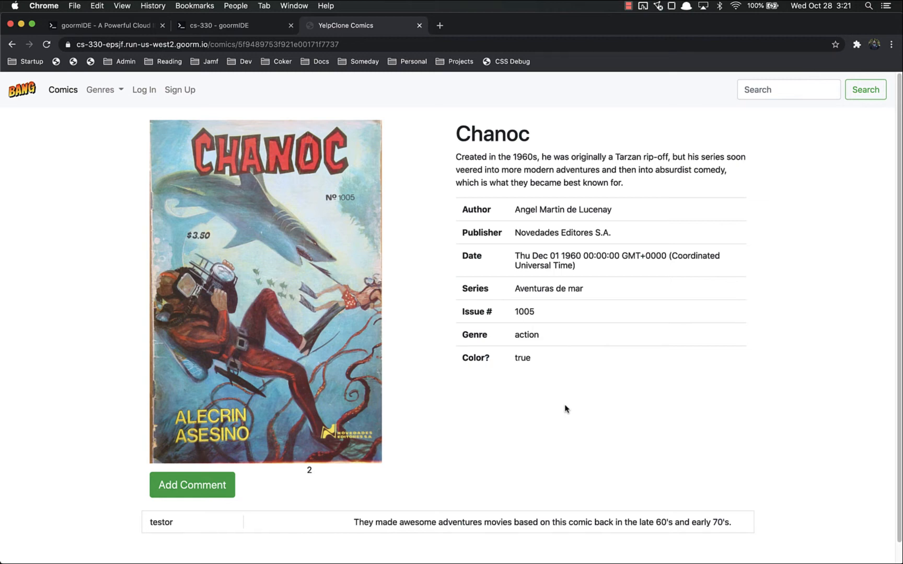
mouse_move(615, 288)
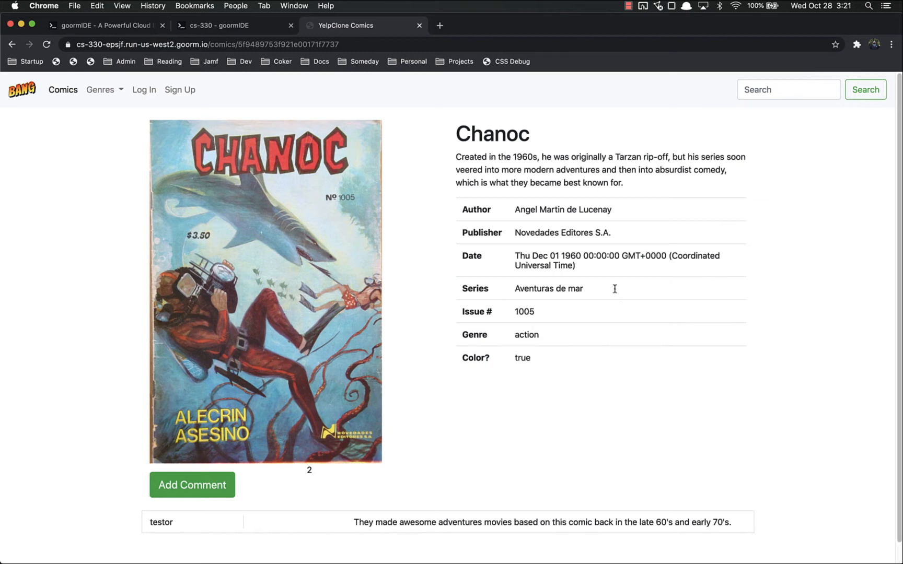
mouse_move(522, 263)
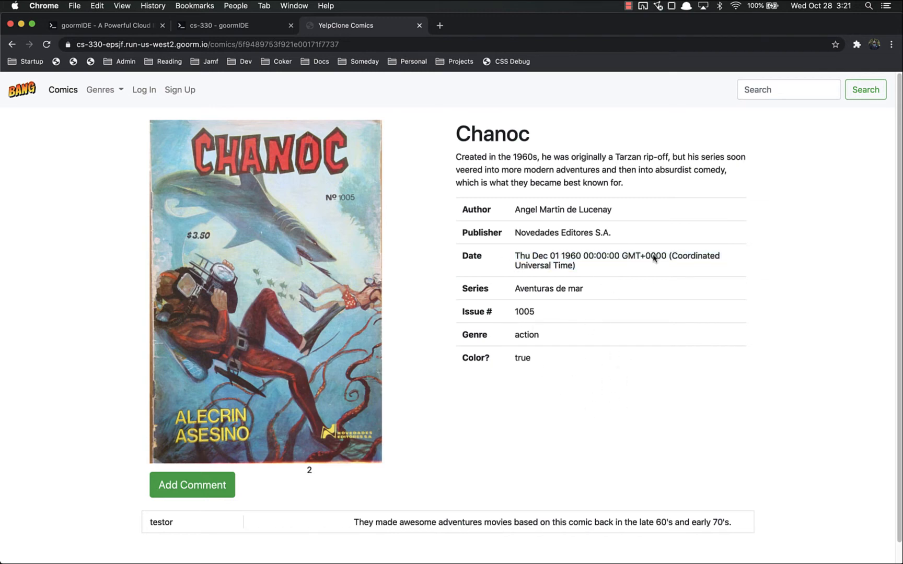
mouse_move(528, 252)
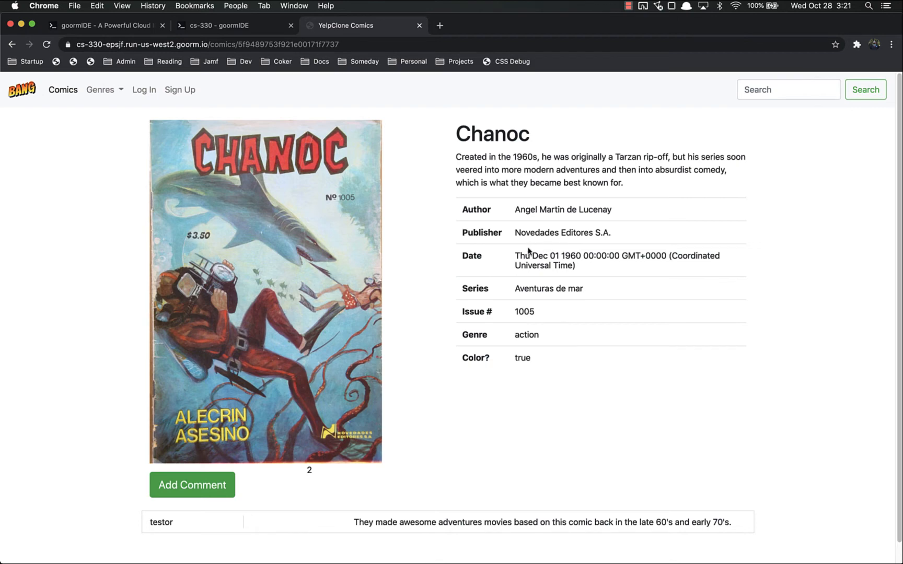
- Scroll the goormIDE terminal to see git push output and nodemon app.js running
scroll(down, 3)
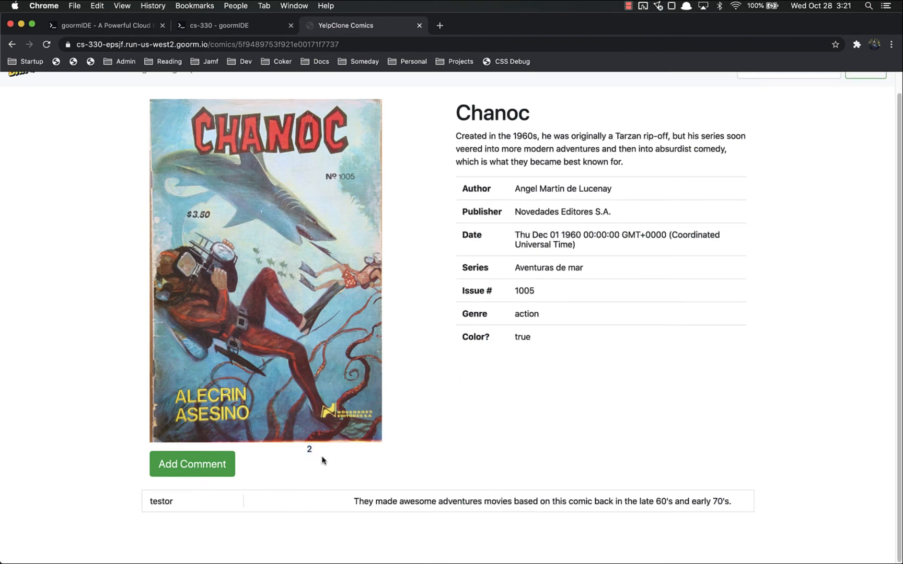
mouse_move(144, 477)
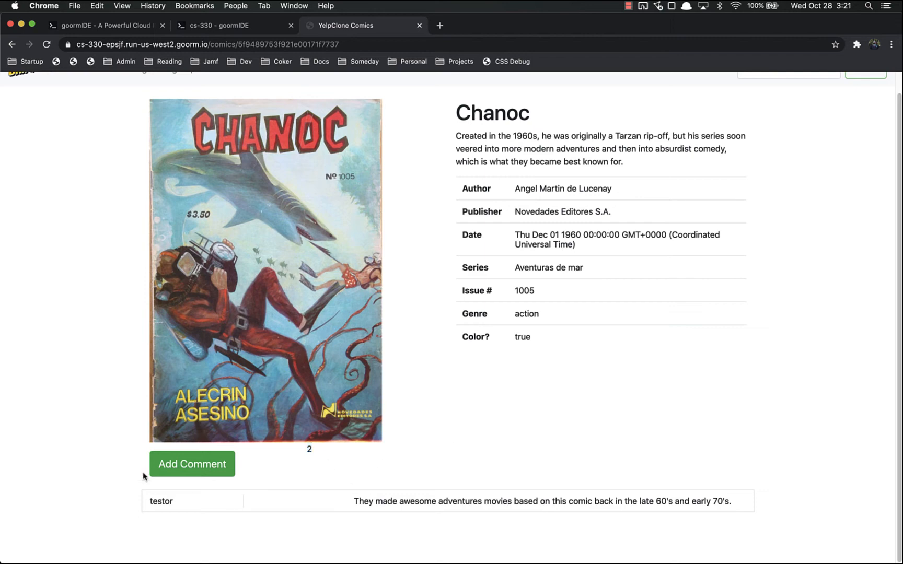
mouse_move(157, 397)
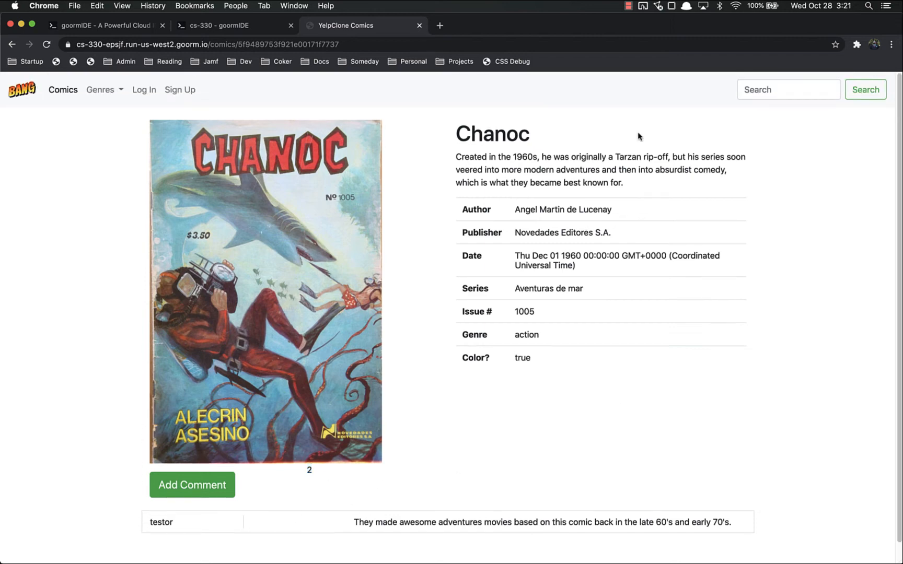
mouse_move(588, 421)
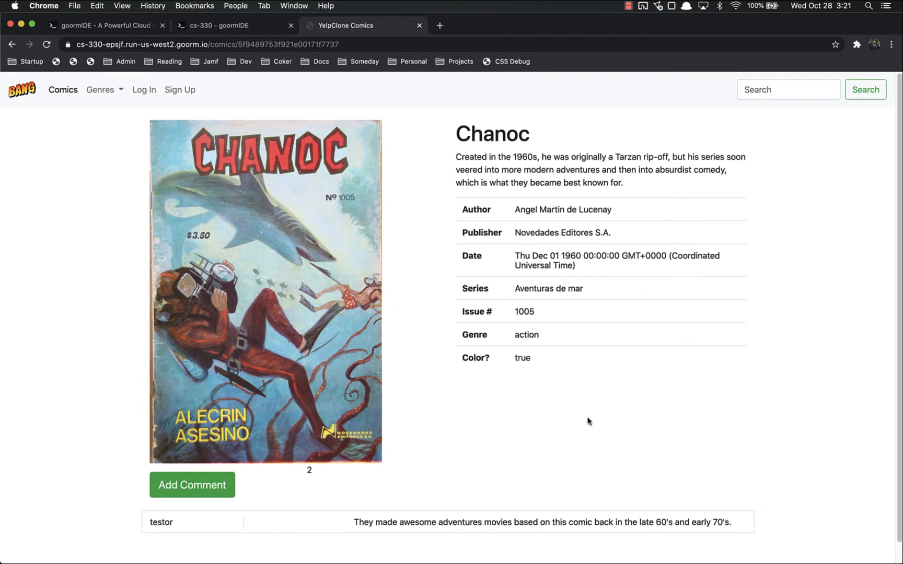
mouse_move(138, 388)
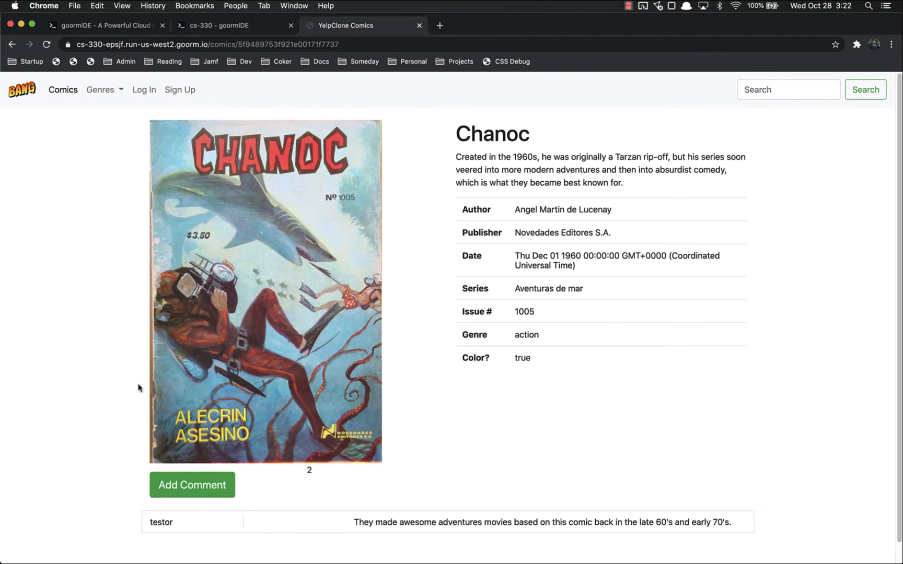
mouse_move(592, 448)
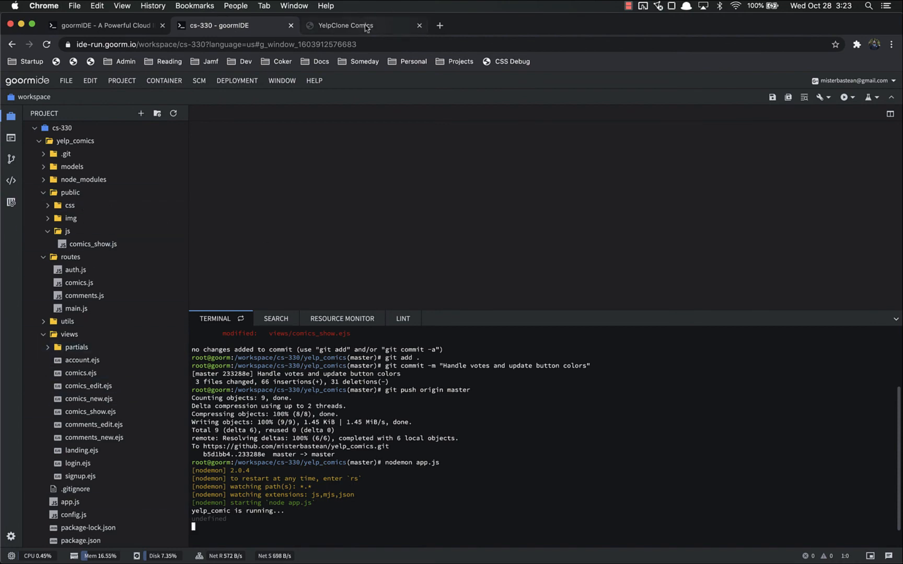
- Return to the Chanoc detail page with vote count 2 and testor's comment
click(344, 25)
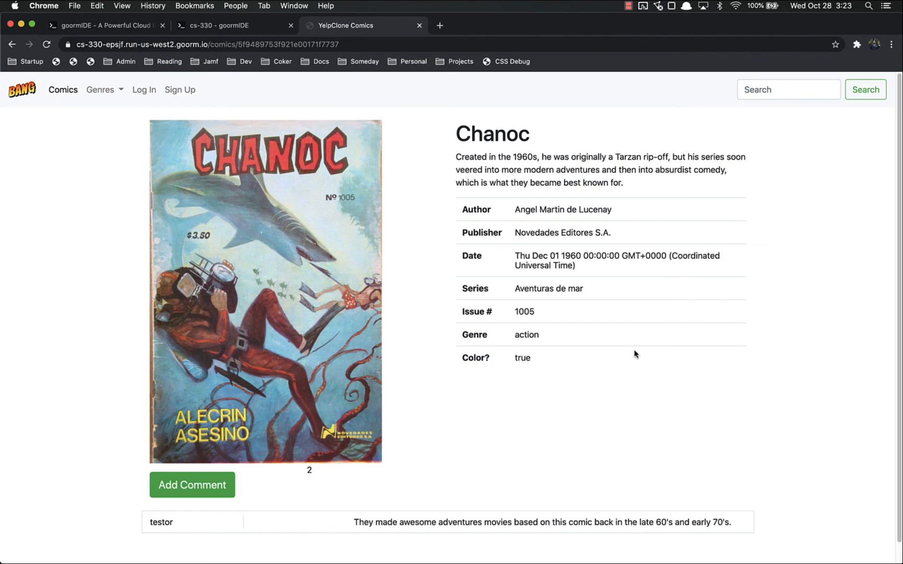
mouse_move(629, 354)
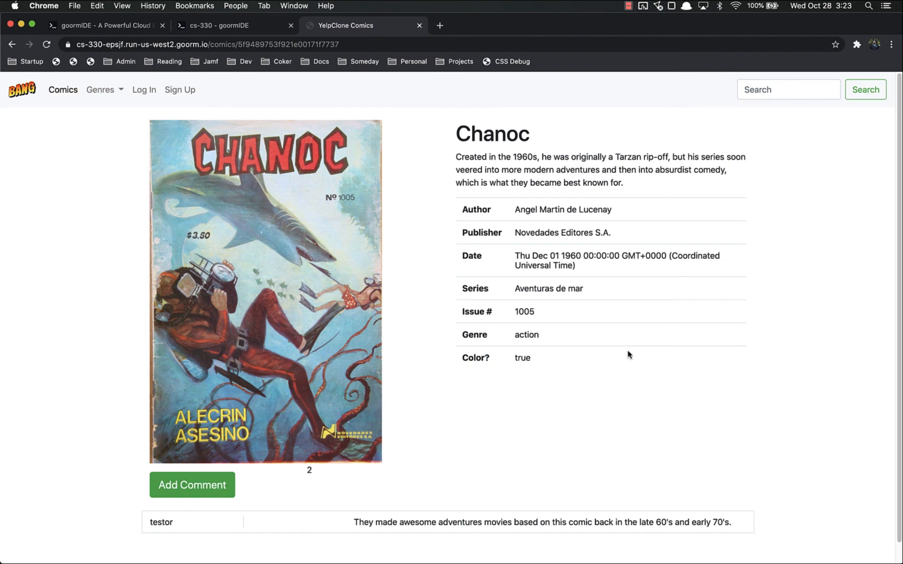